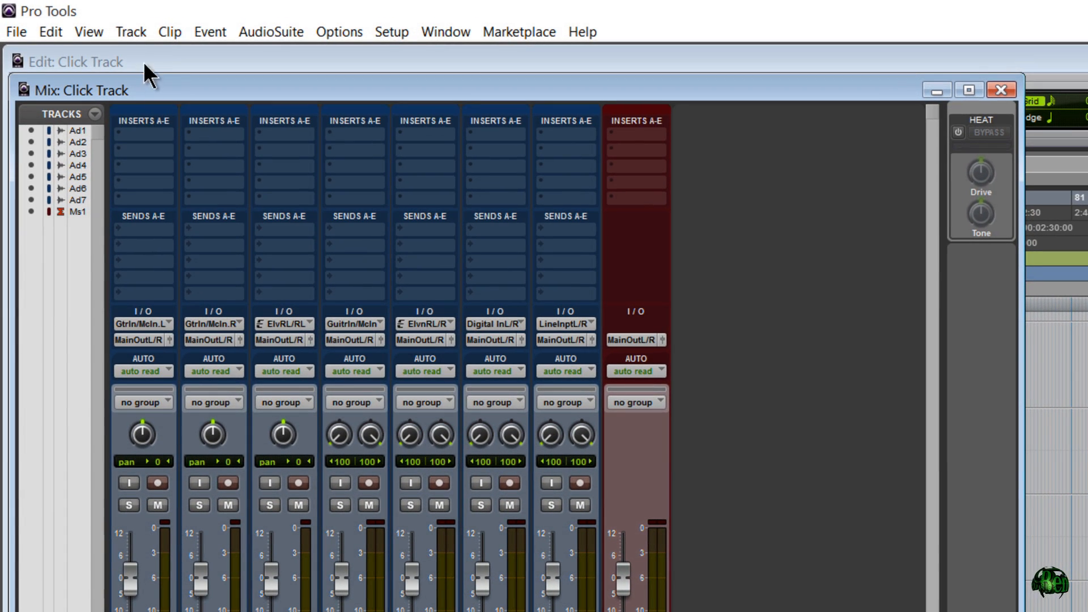
# Step: Bring up the Track menu listing the track commands, including Create Click Track
pyautogui.click(131, 32)
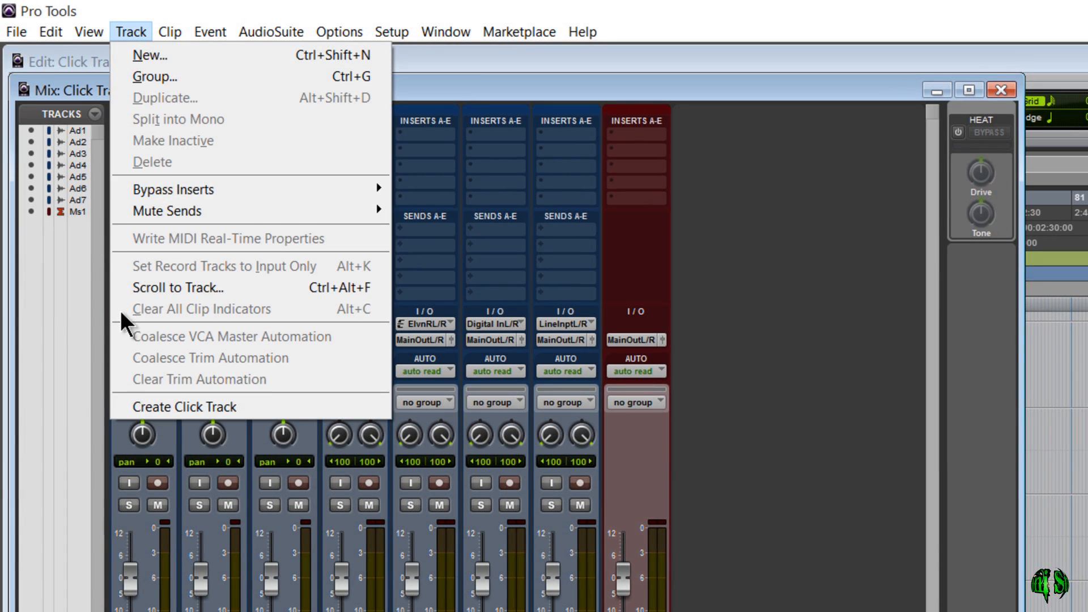
pyautogui.moveTo(193, 423)
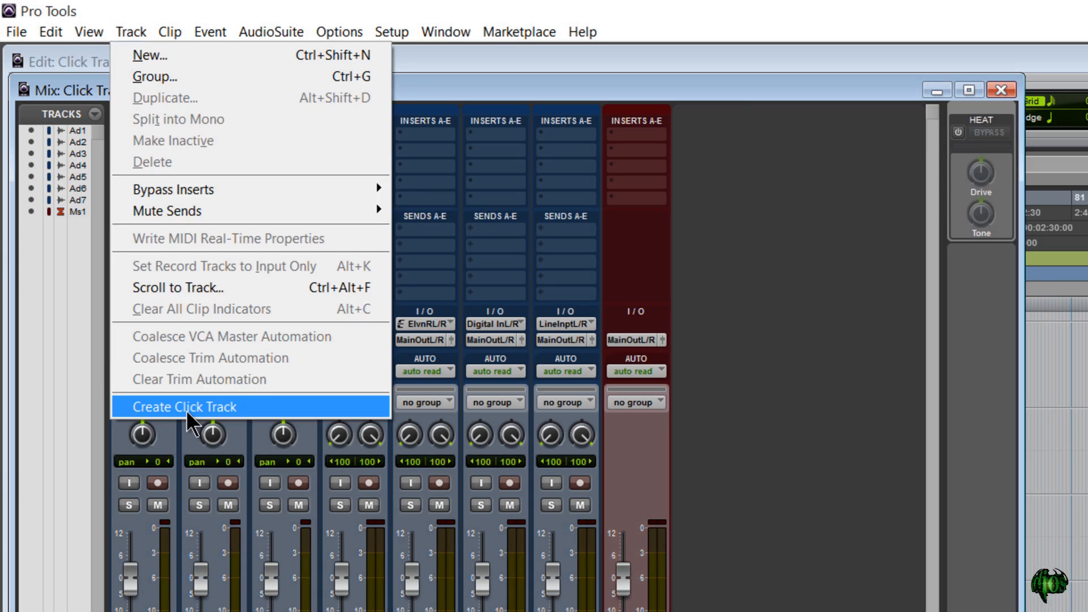